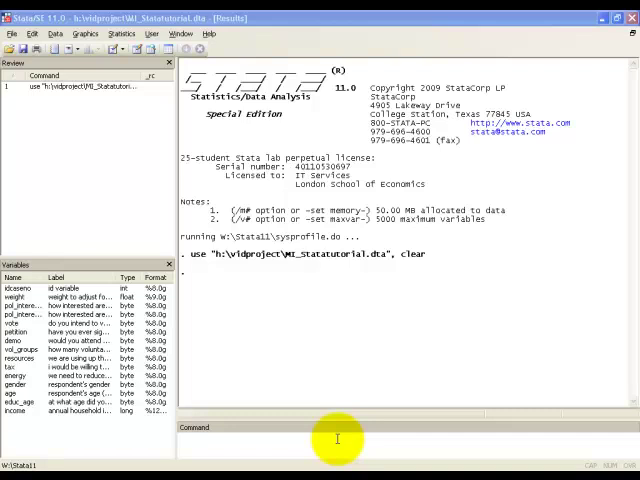
mouse_move(340, 284)
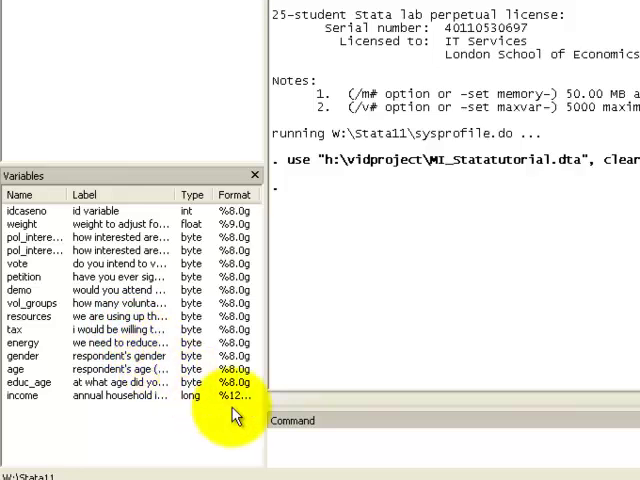
Run 'logit petition gender age vote' to display the logit coefficients and log likelihood
click(290, 420)
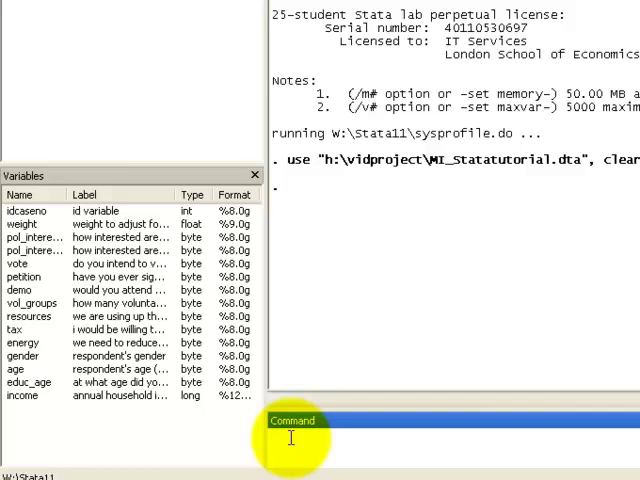
text(logit)
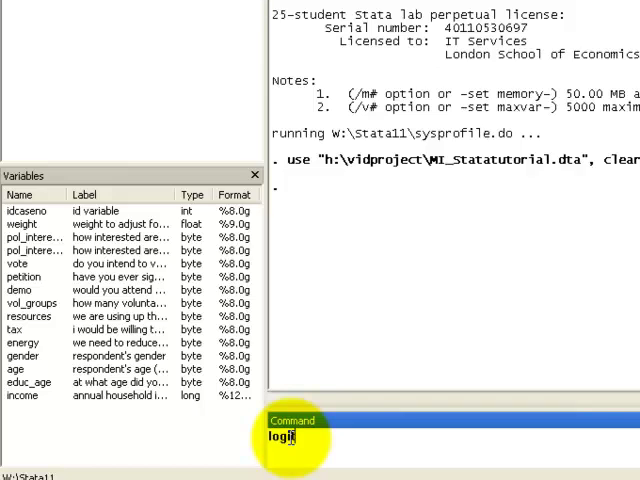
mouse_move(144, 350)
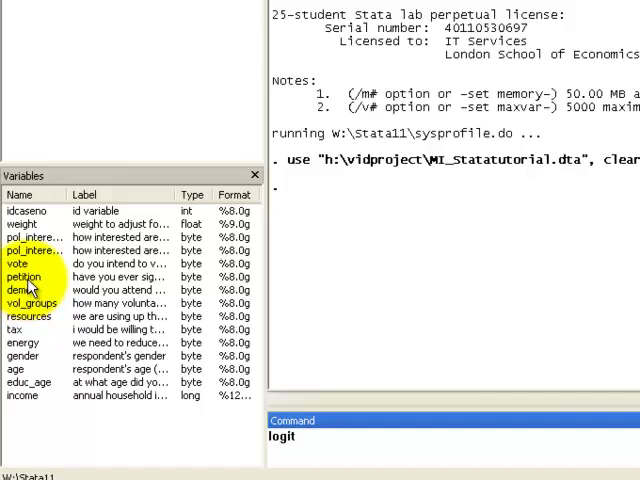
text(petition gender age)
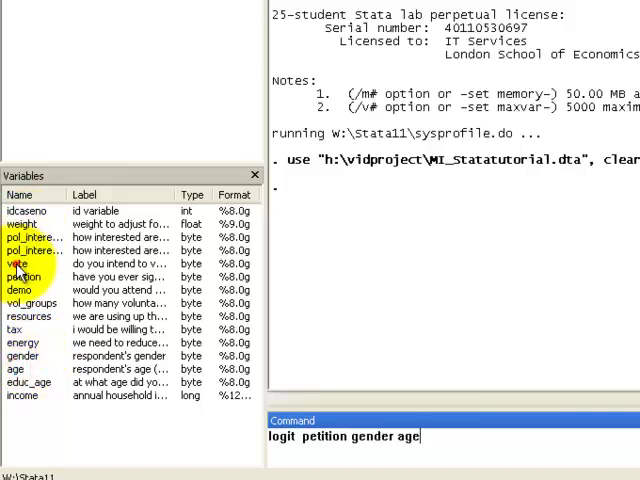
key(Return)
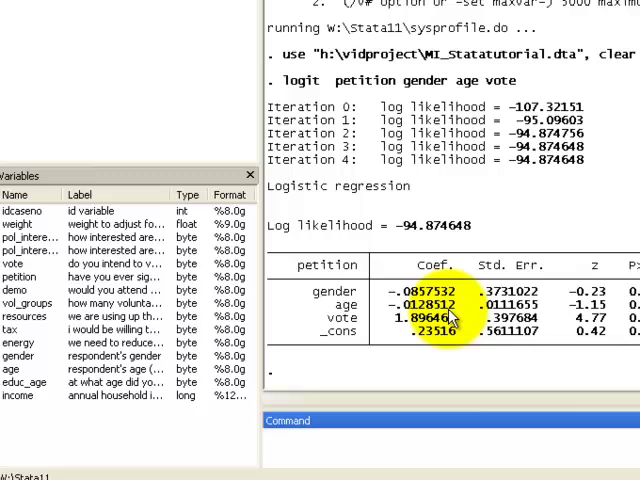
Run 'logistic petition gender age vote' to display odds ratios for the same model
text(logistic  petition gender age)
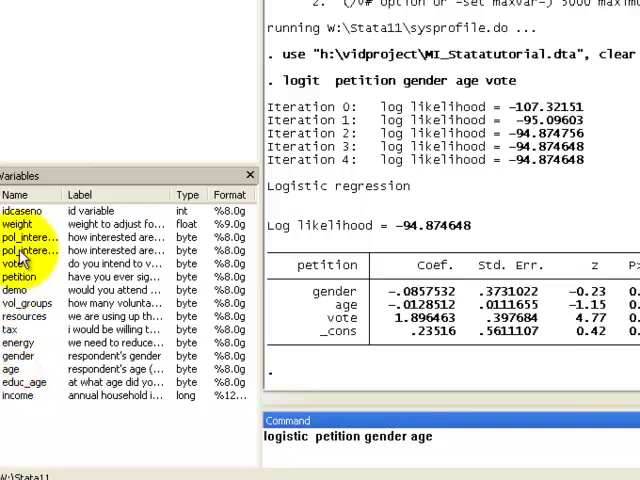
text(vote)
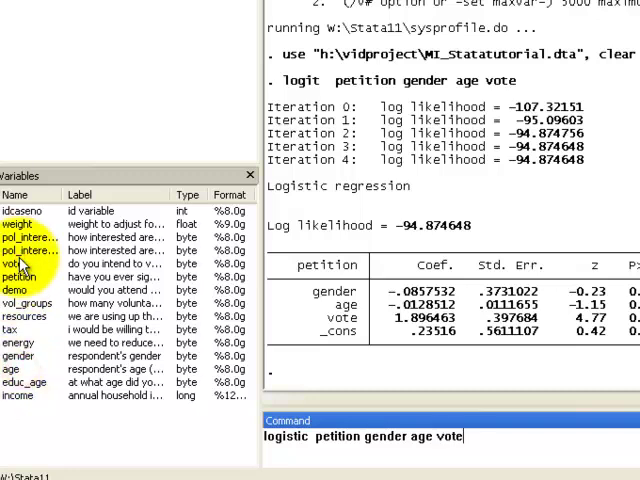
key(Return)
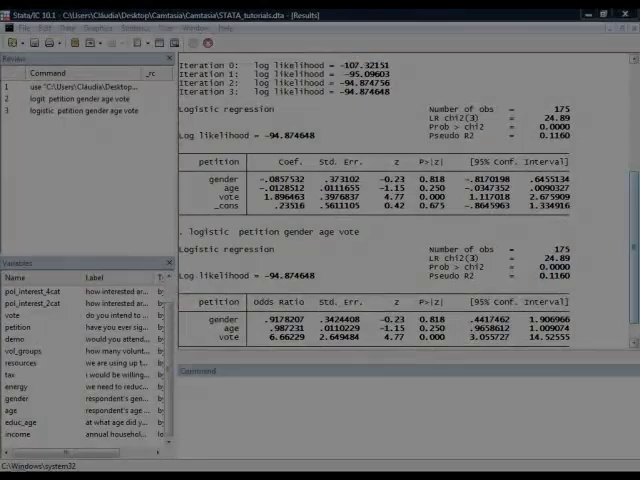
mouse_move(586, 432)
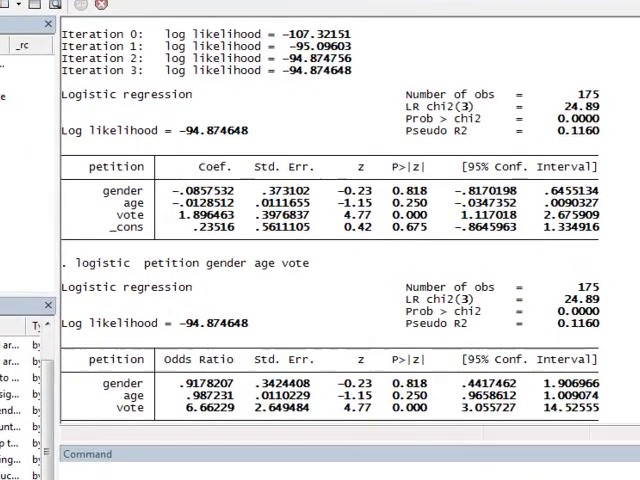
scroll(up, 3)
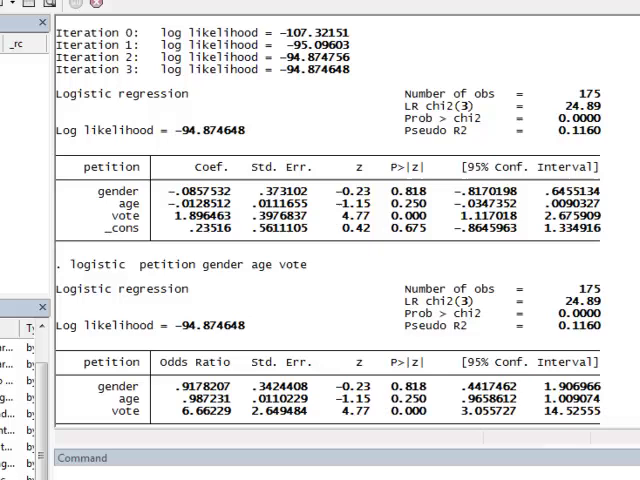
mouse_move(324, 256)
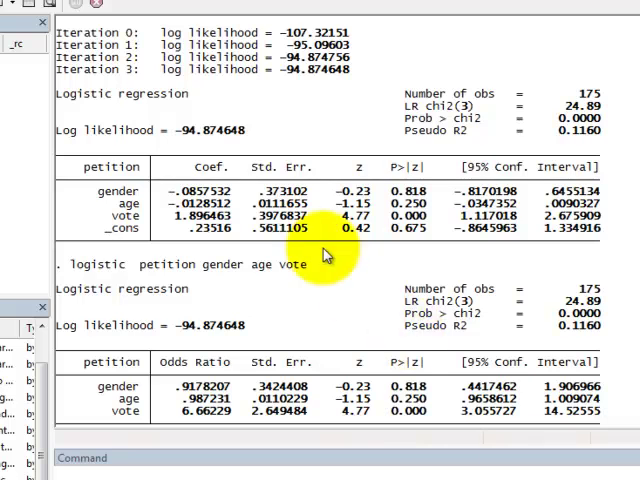